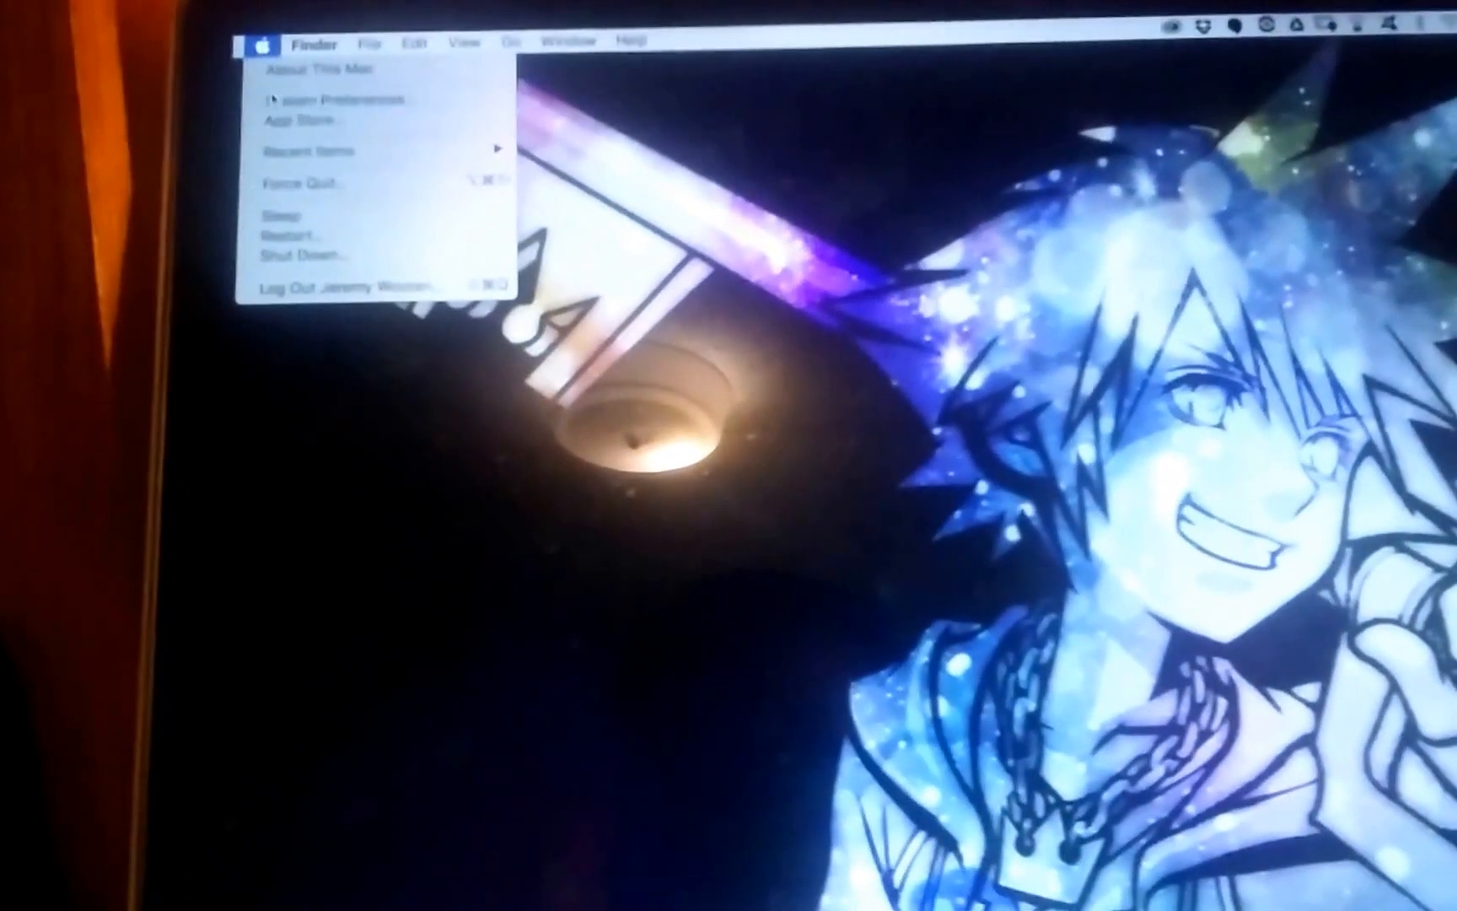
Show the Mac's Sound settings in System Preferences with the Input device list
click(324, 99)
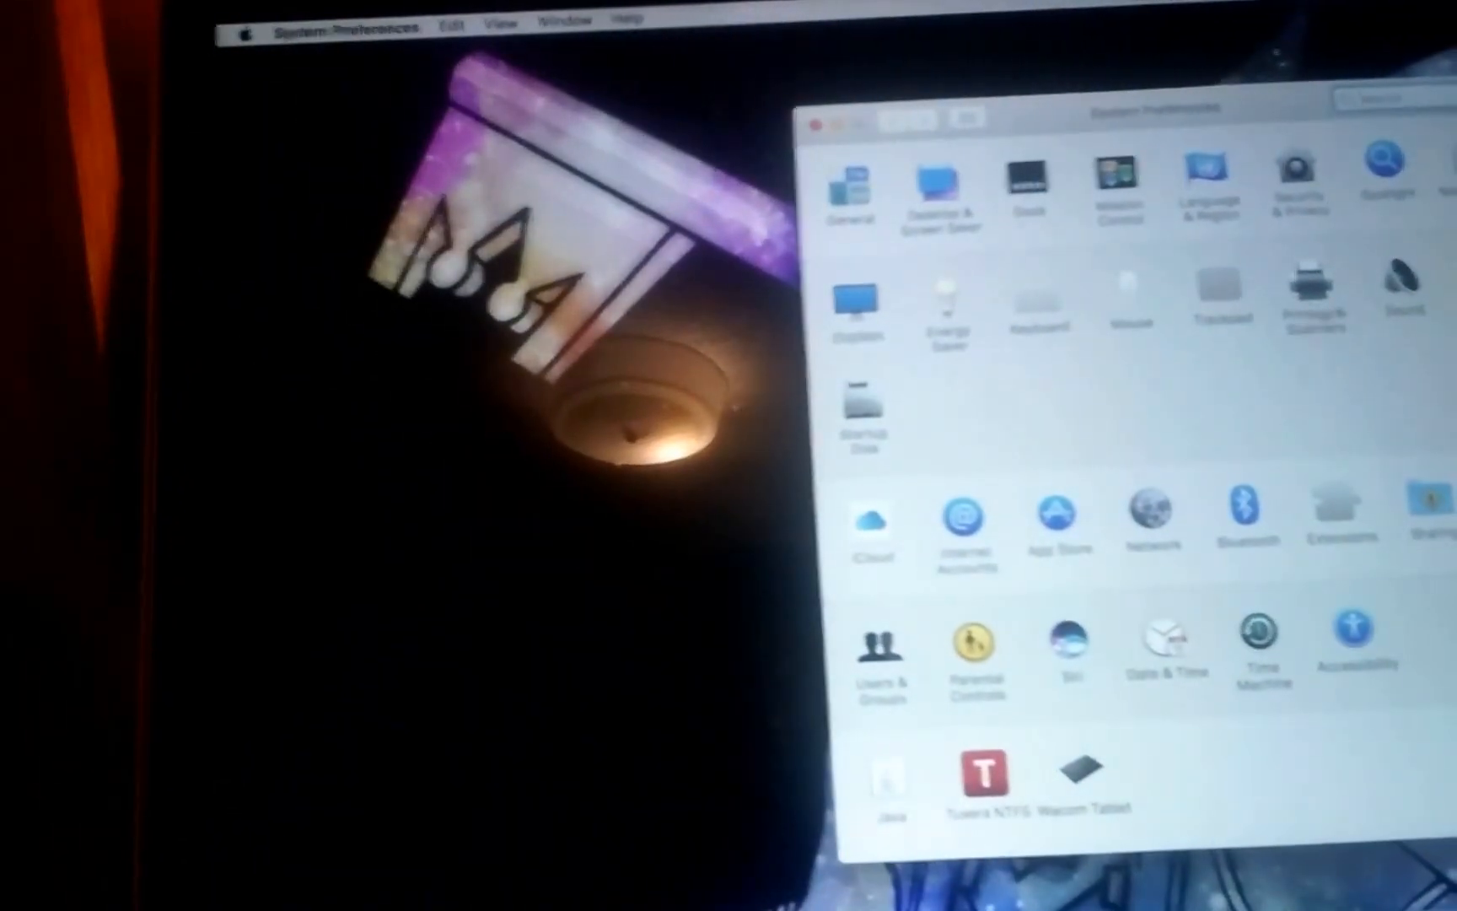
click(1398, 307)
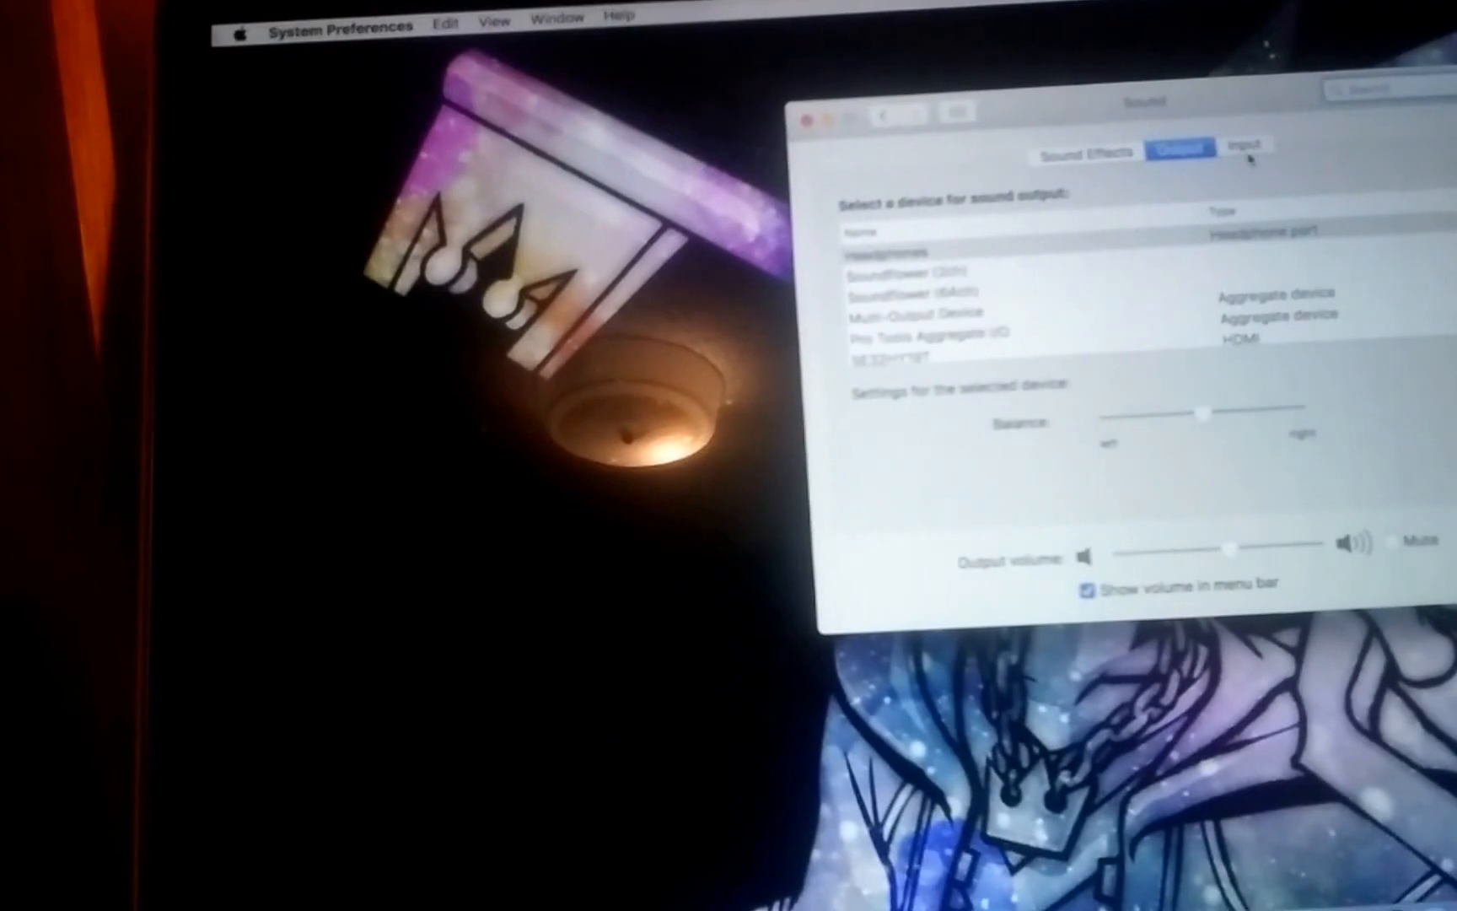
click(1248, 145)
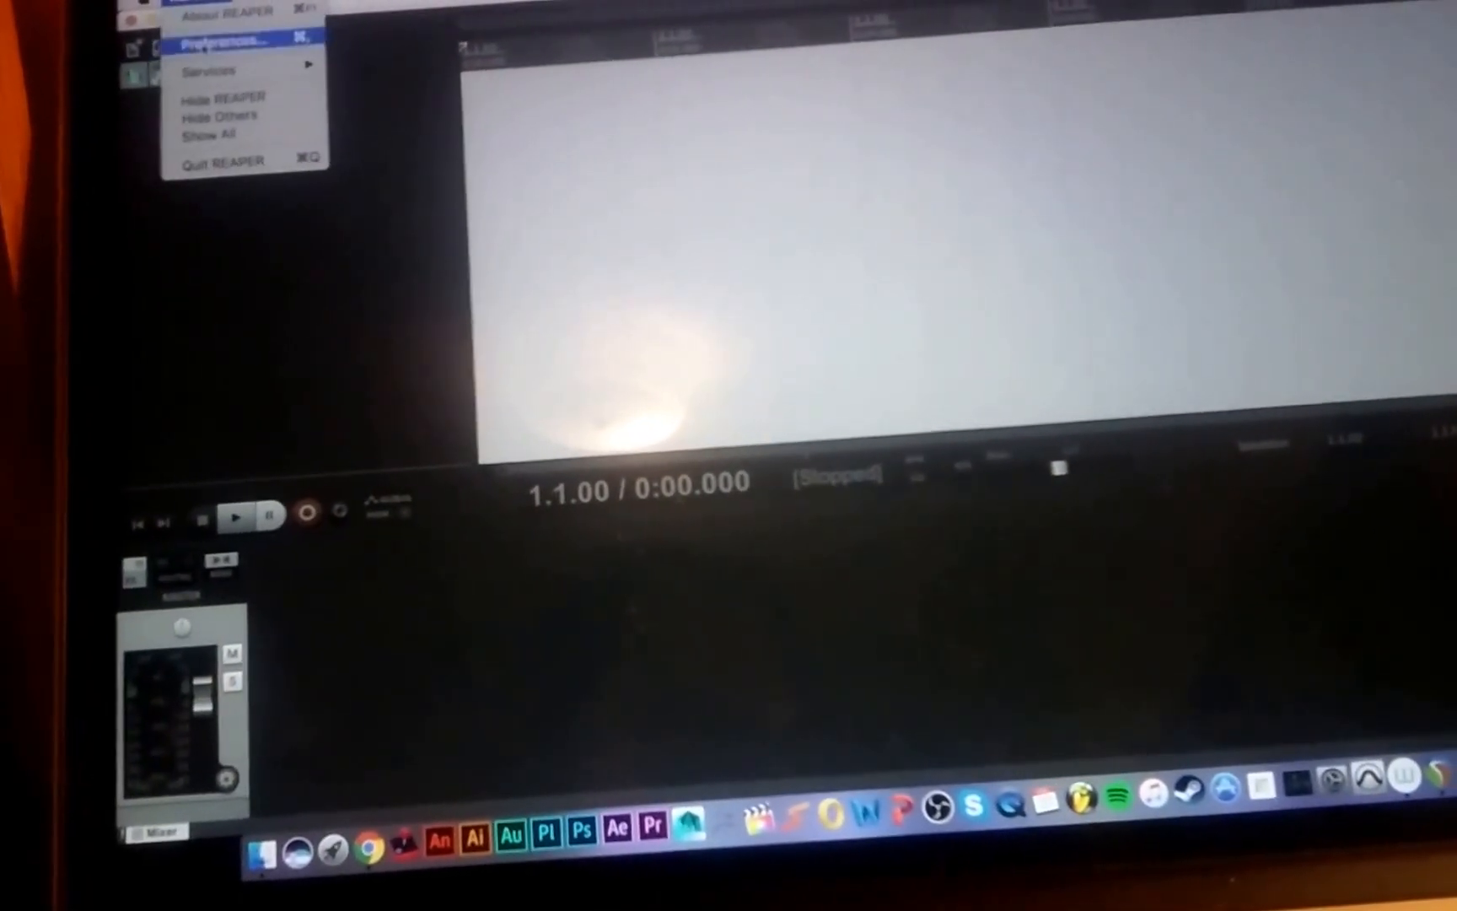
Show REAPER's Audio > Device preferences with the Input Device list expanded
click(214, 38)
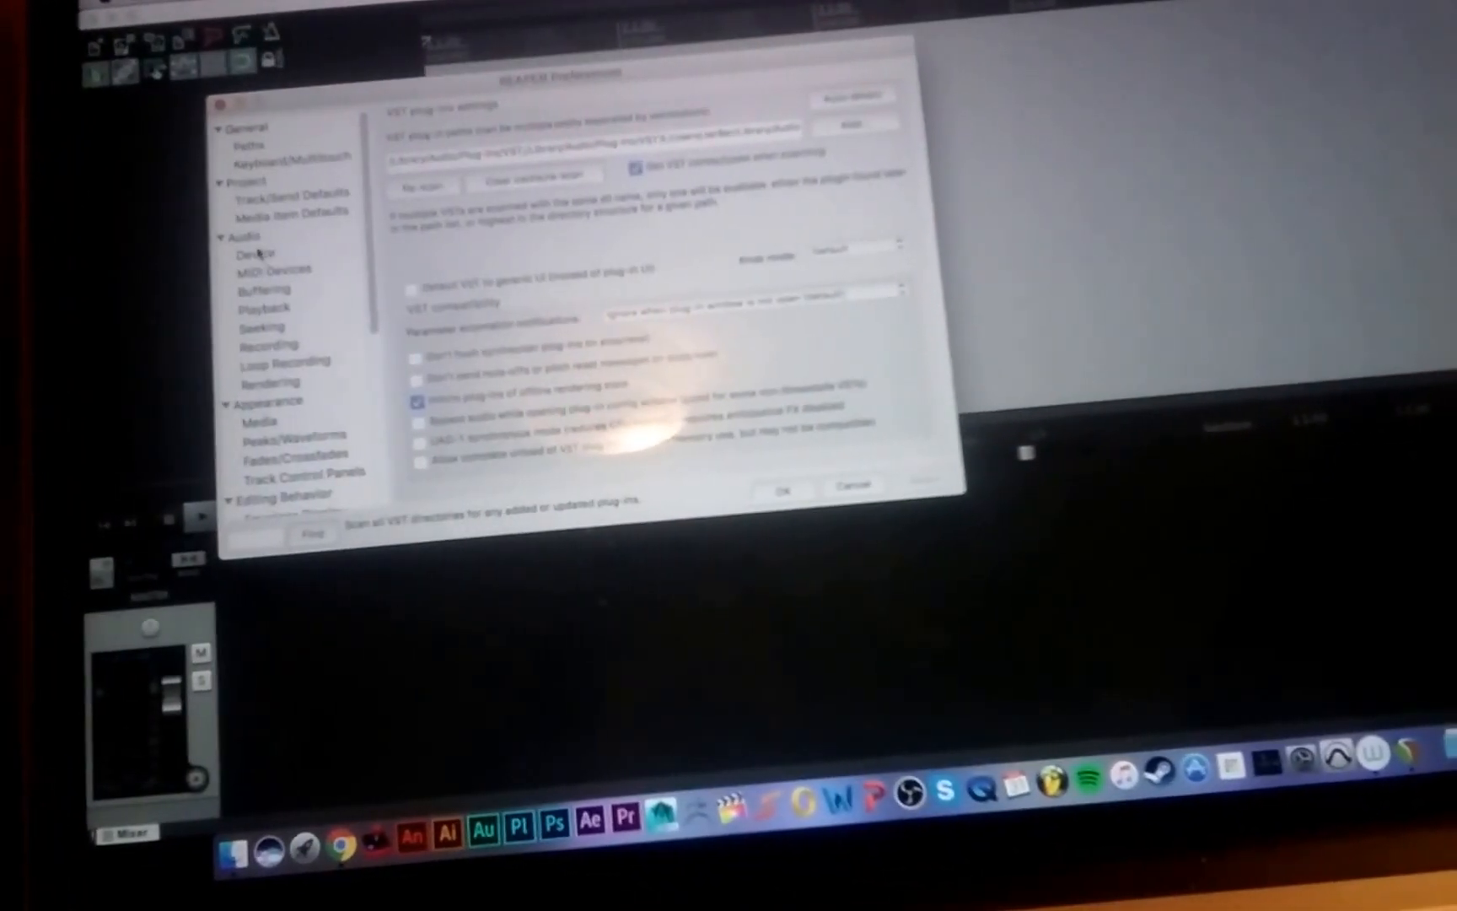
click(250, 253)
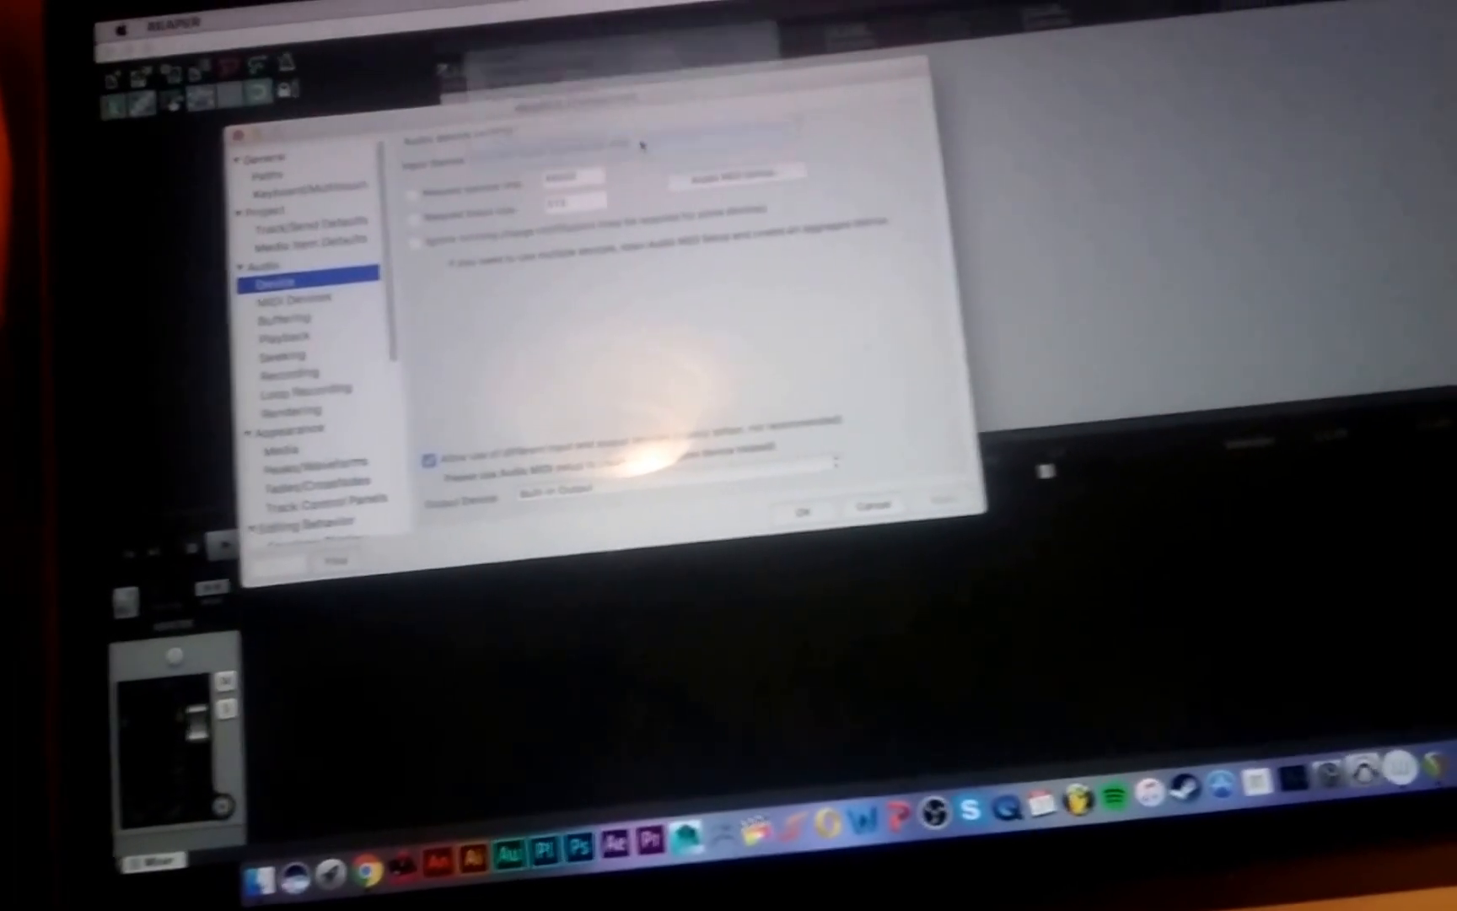
click(577, 172)
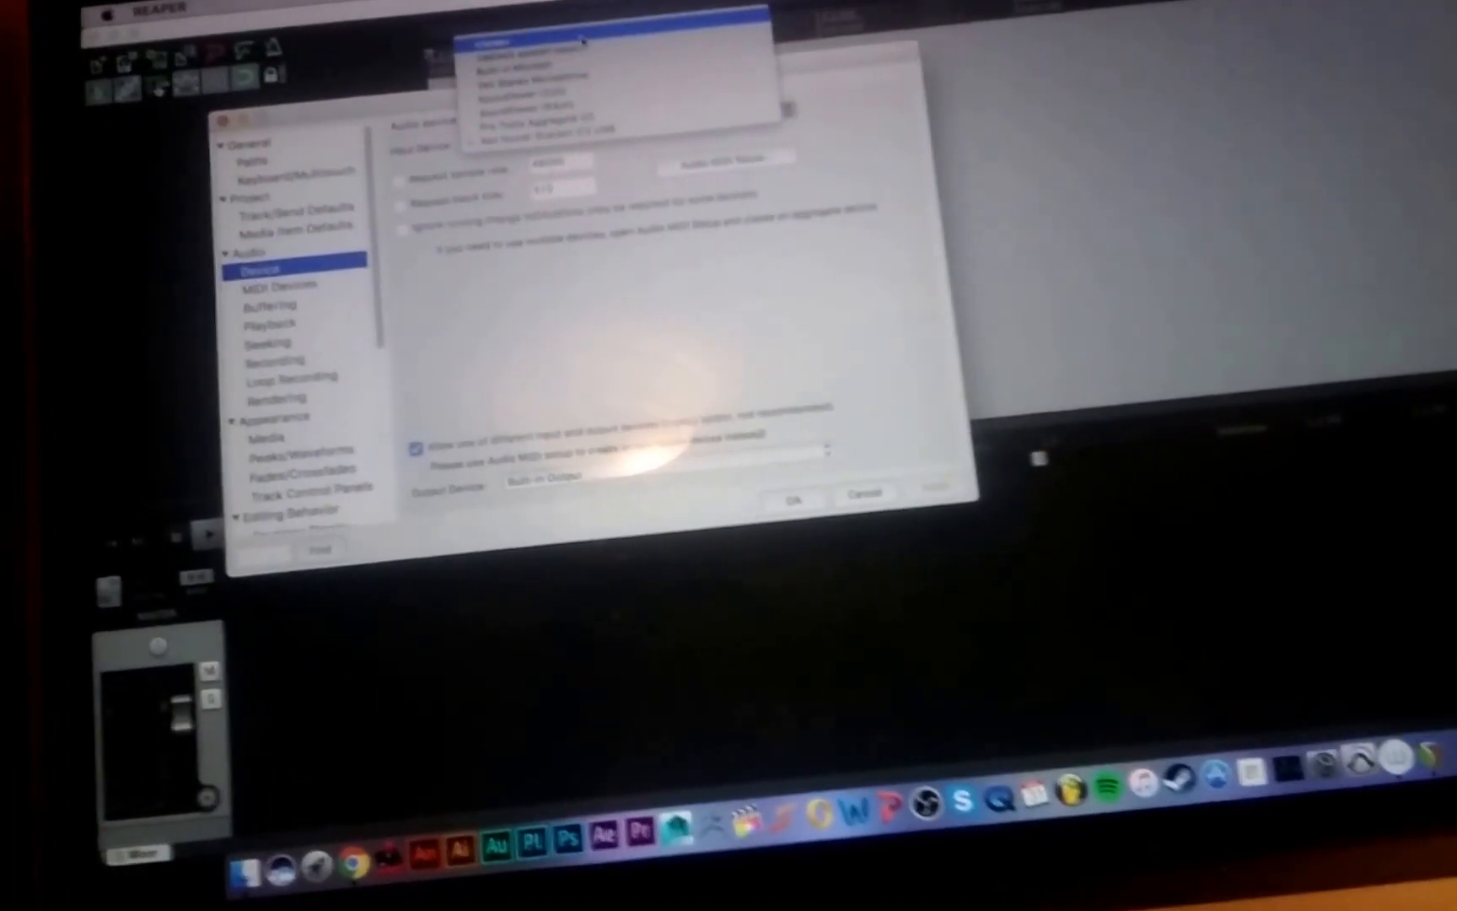